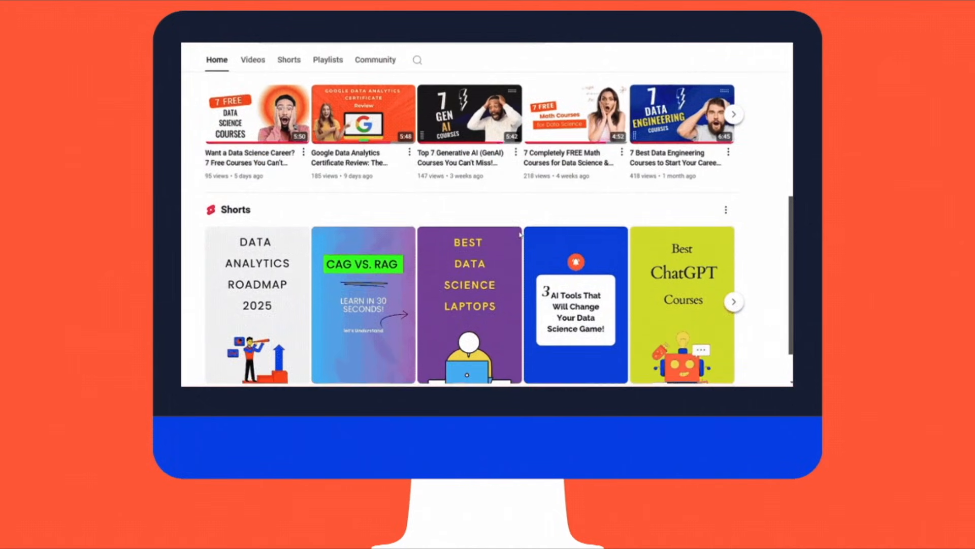
# Step: Scroll through the YouTube channel's Home and Videos pages
pyautogui.scroll(-3)
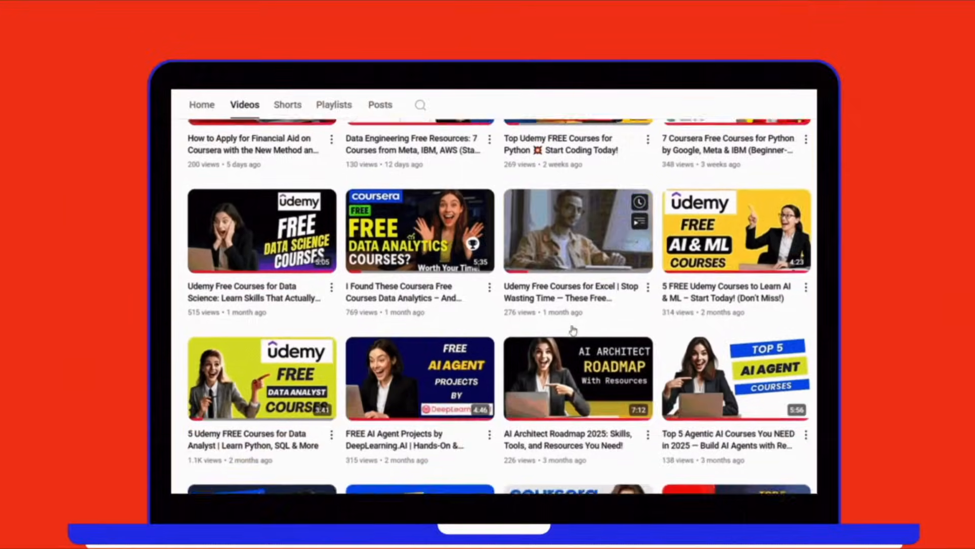
pyautogui.scroll(-3)
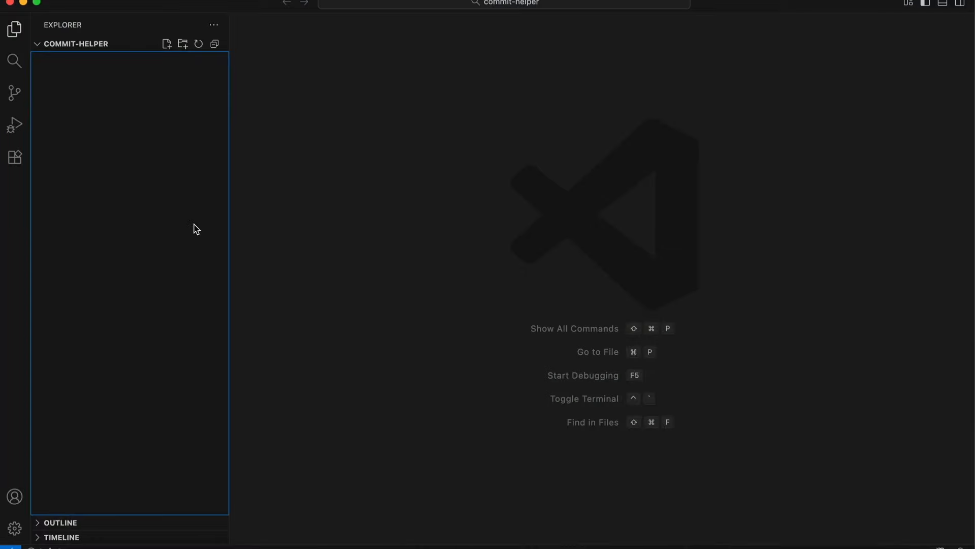
# Step: Create a new file named SKILL in the commit-helper folder
pyautogui.click(166, 44)
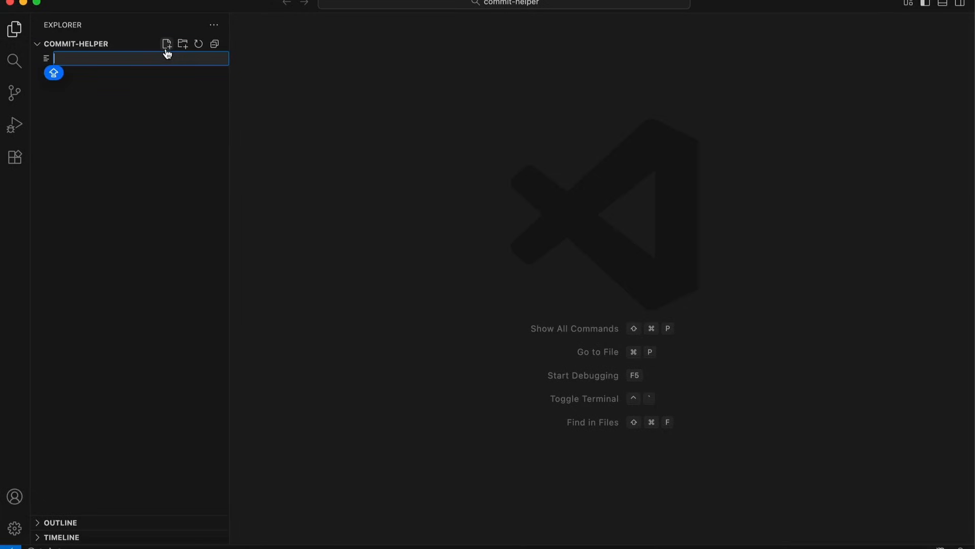
pyautogui.write('SKILL')
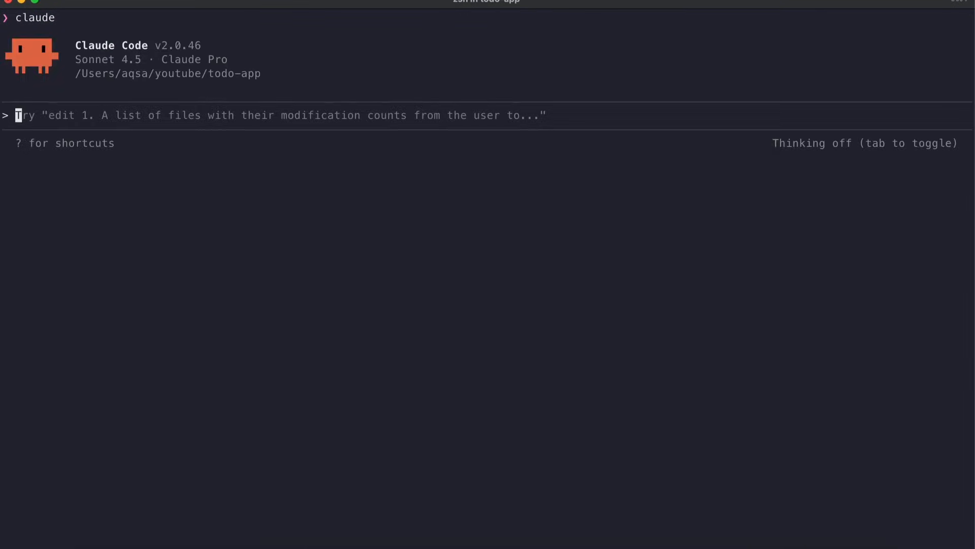
# Step: Ask Claude to 'generate commit message for the changes. use skills if' available
pyautogui.write('generate co')
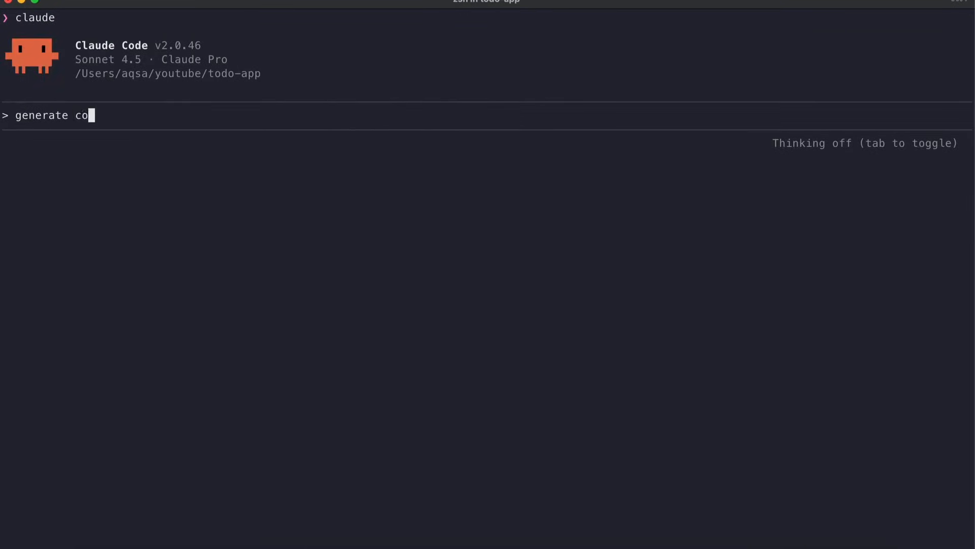
pyautogui.write('mmit message for the change')
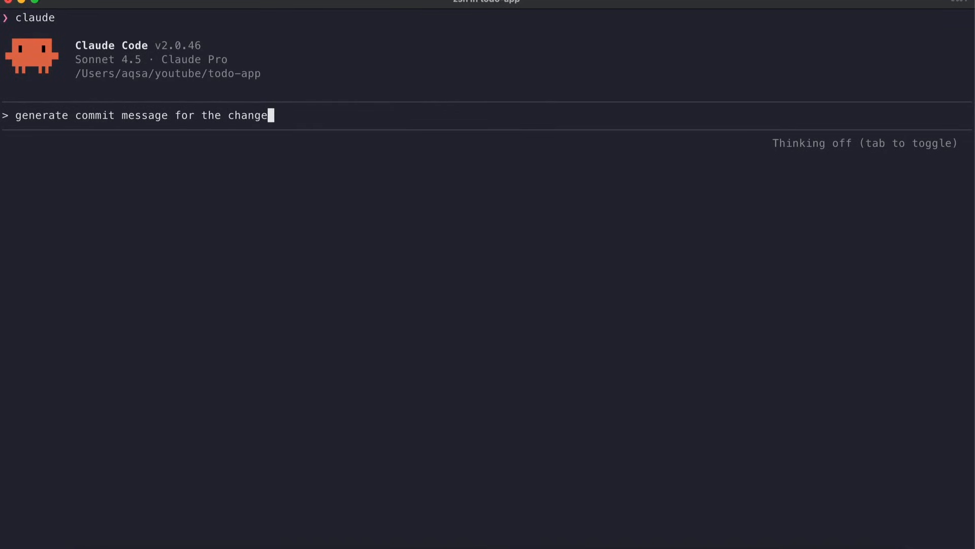
pyautogui.write('s. use skills if')
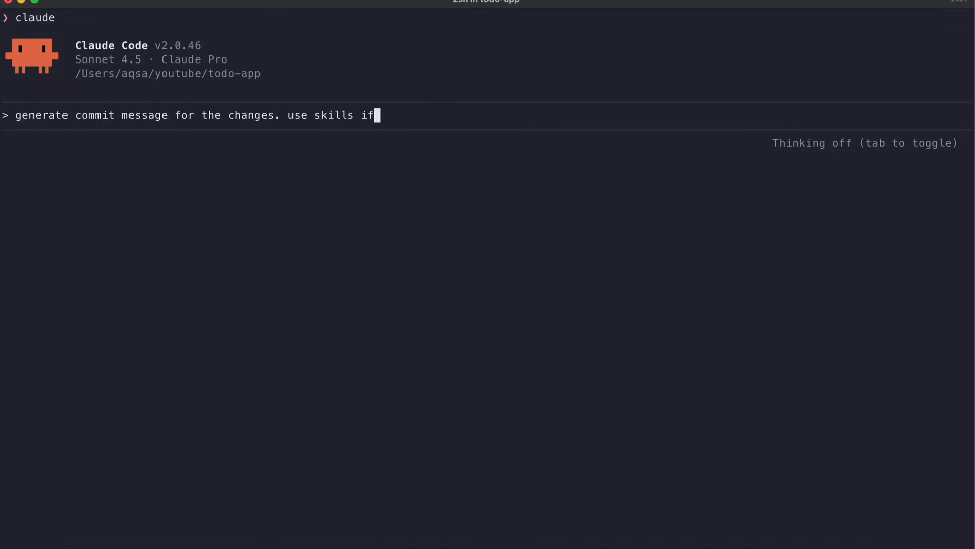
pyautogui.write('list')
pyautogui.press('Return')
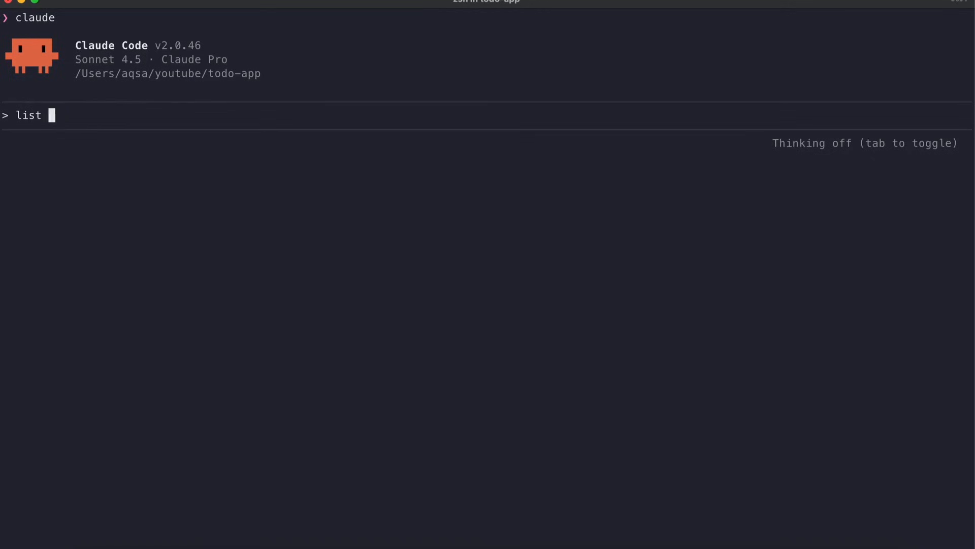
# Step: Submit the 'list all available skills' request to Claude Code
pyautogui.press('Return')
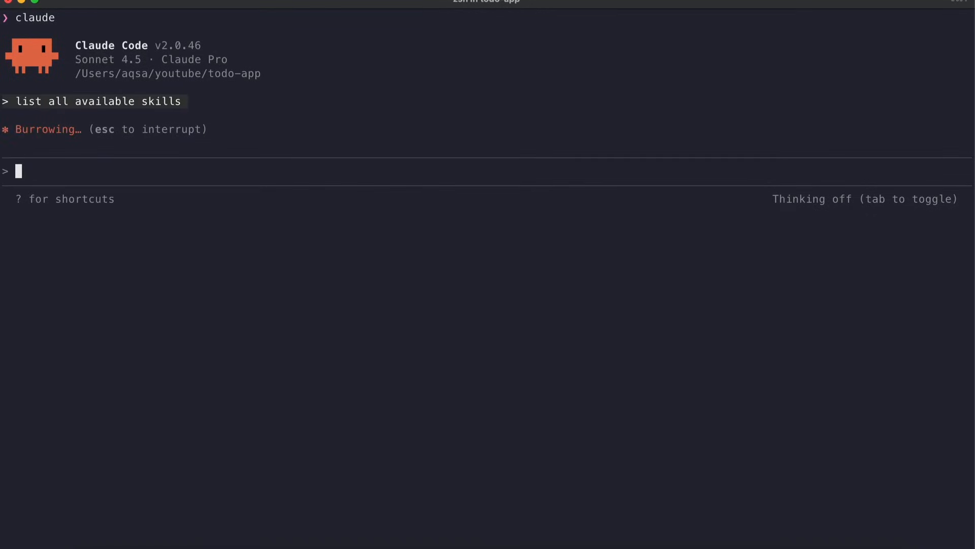